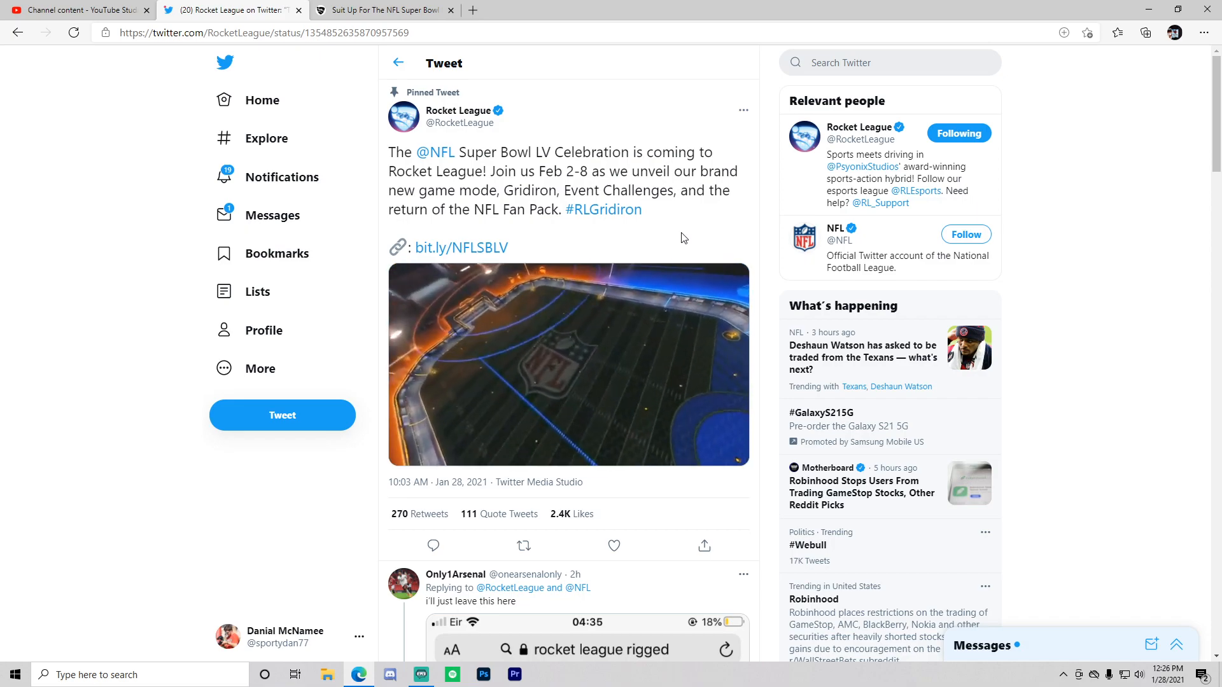
Step: Switch to the 'Suit Up For The NFL Super Bowl' tab and skim down to the Gridiron rules
click(395, 10)
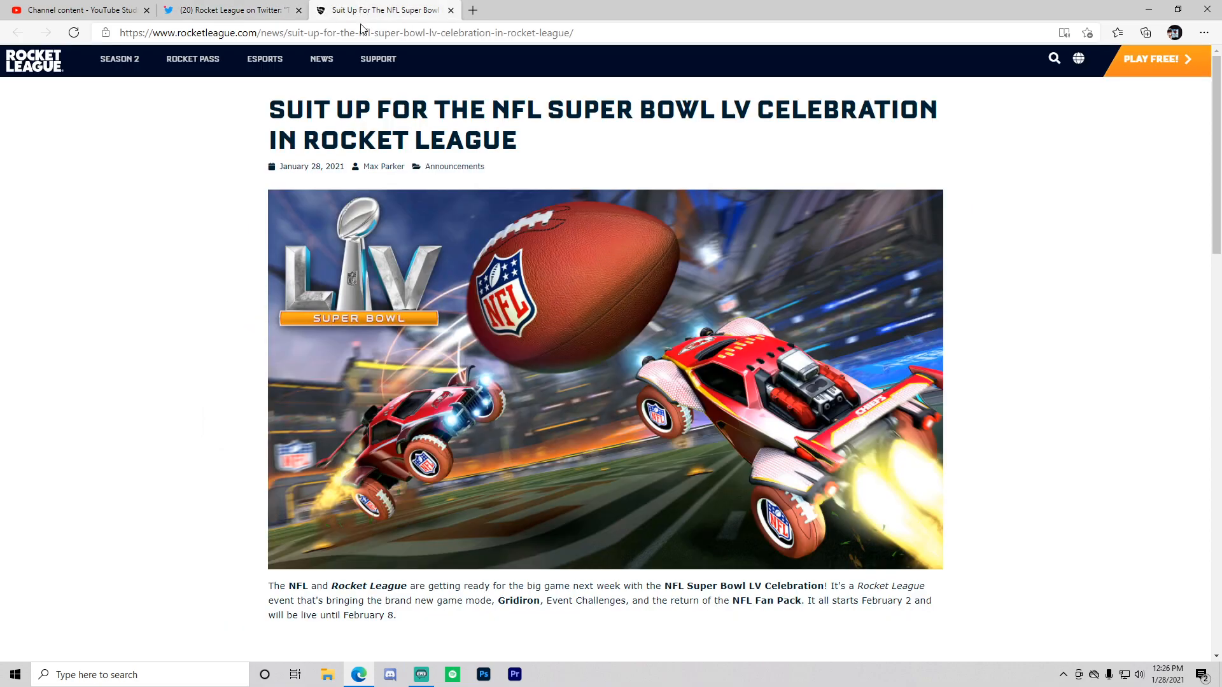
mouse_move(520, 486)
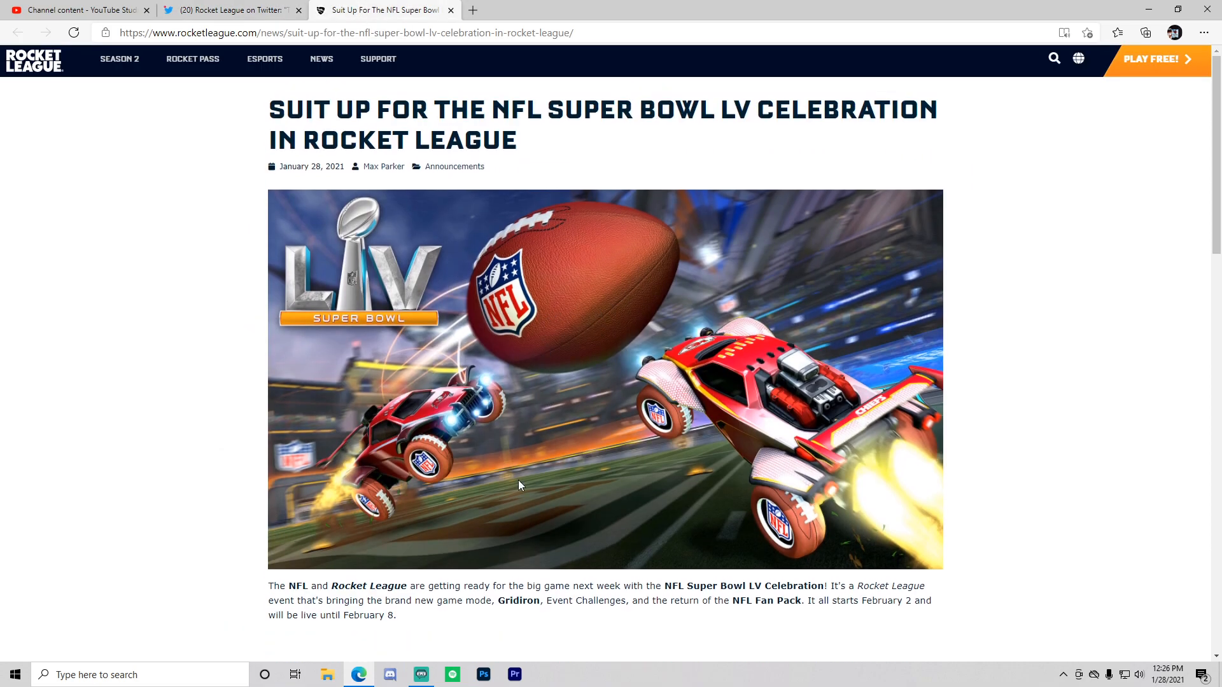
mouse_move(383, 452)
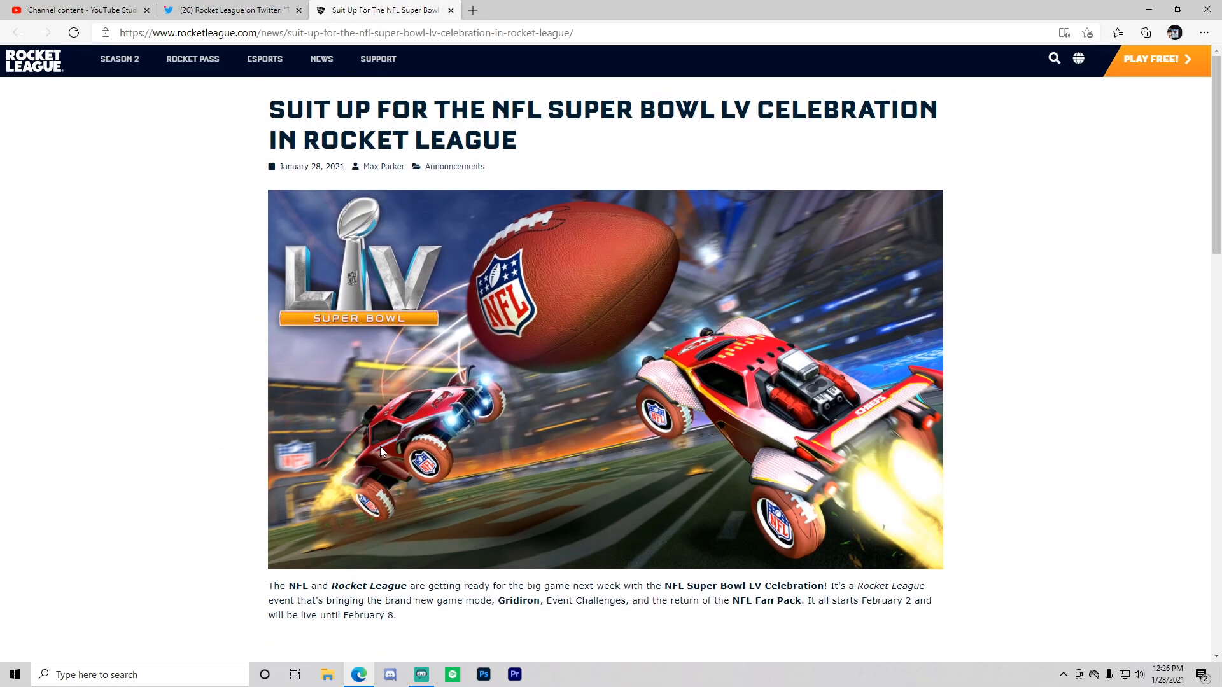
scroll(down, 3)
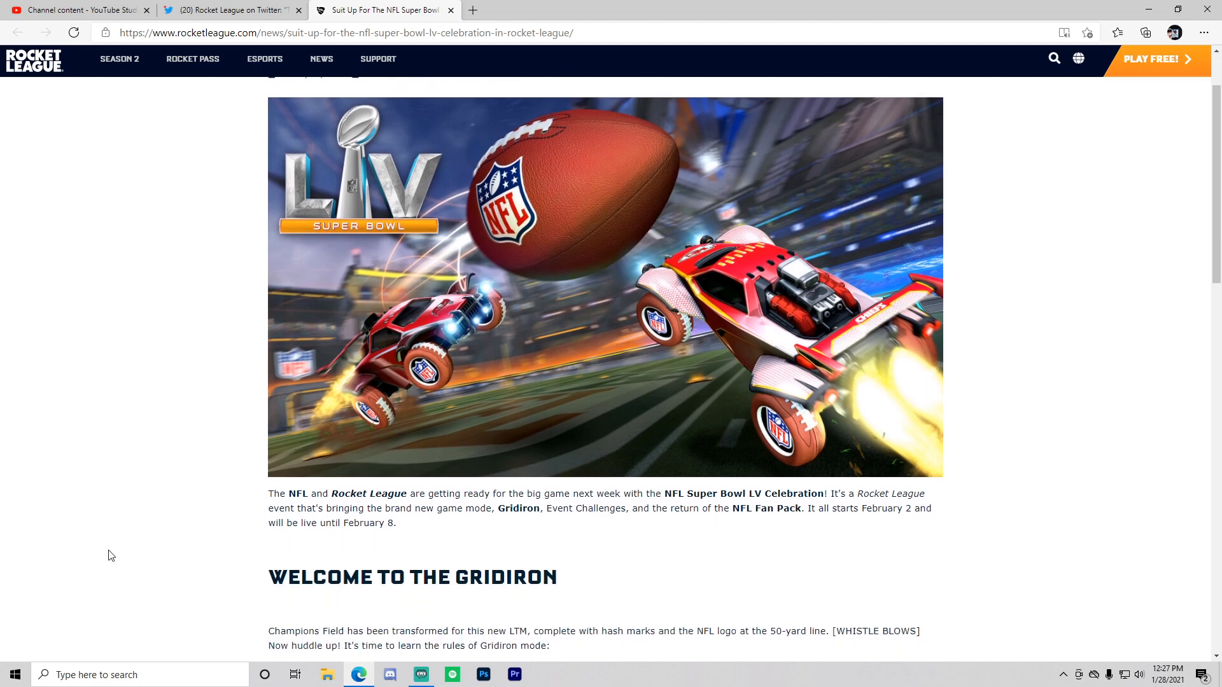
scroll(down, 3)
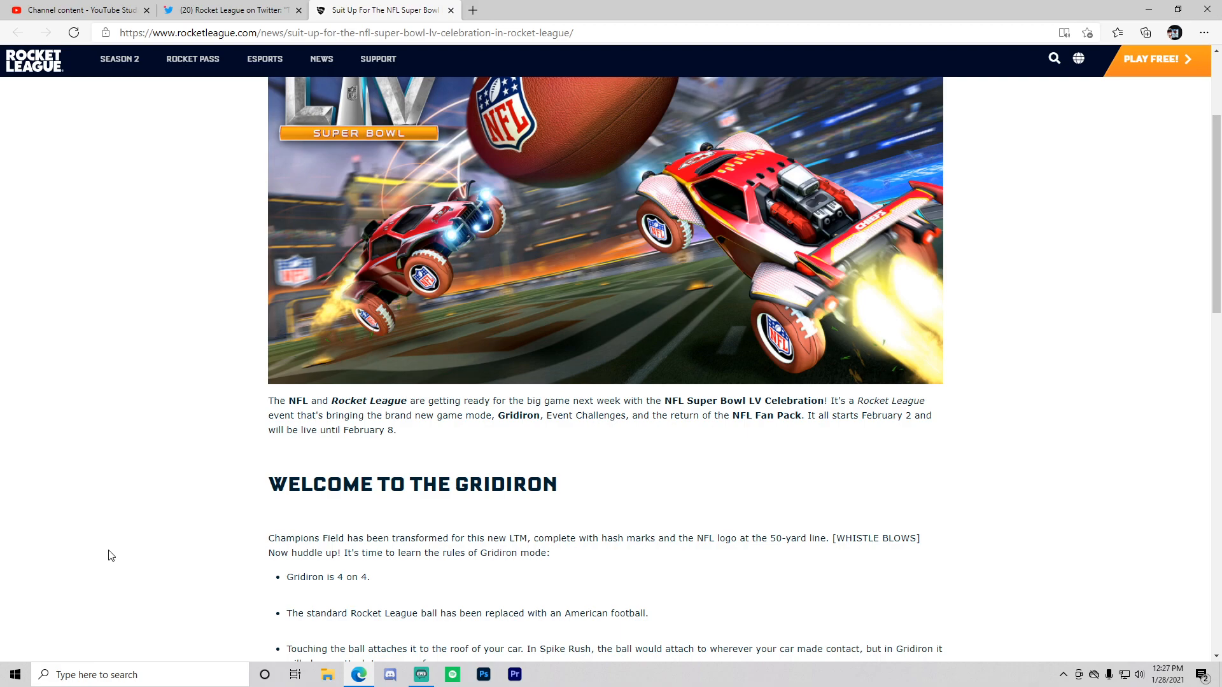
scroll(down, 3)
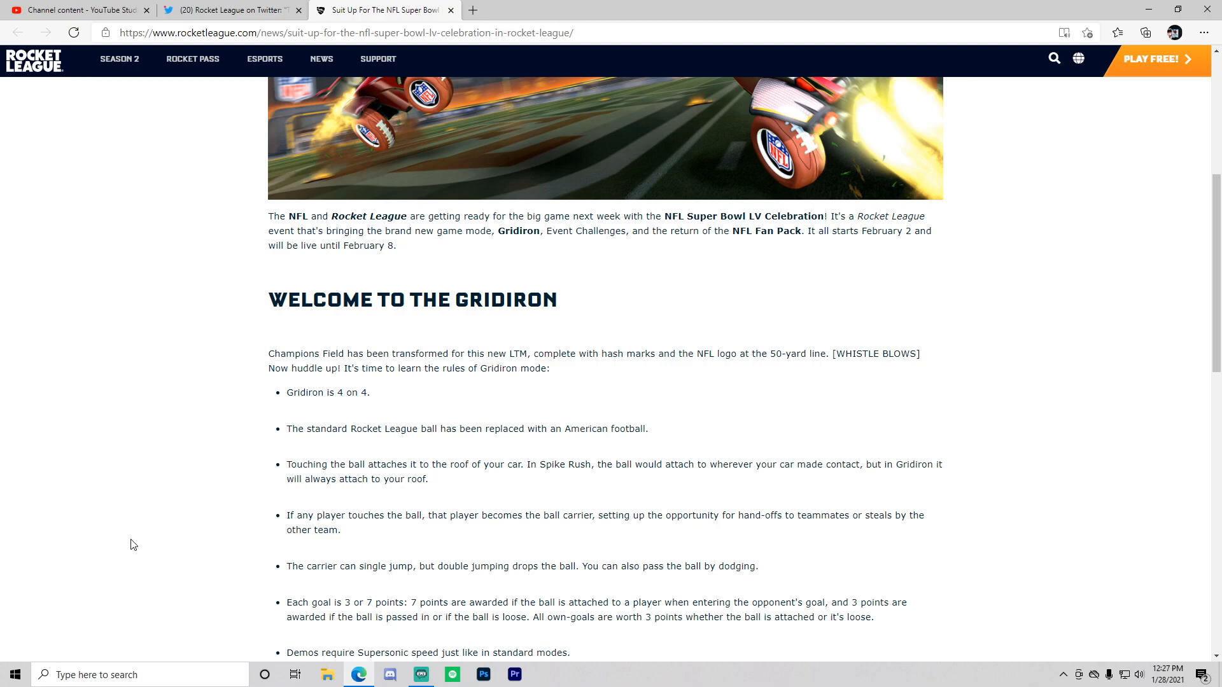
scroll(down, 3)
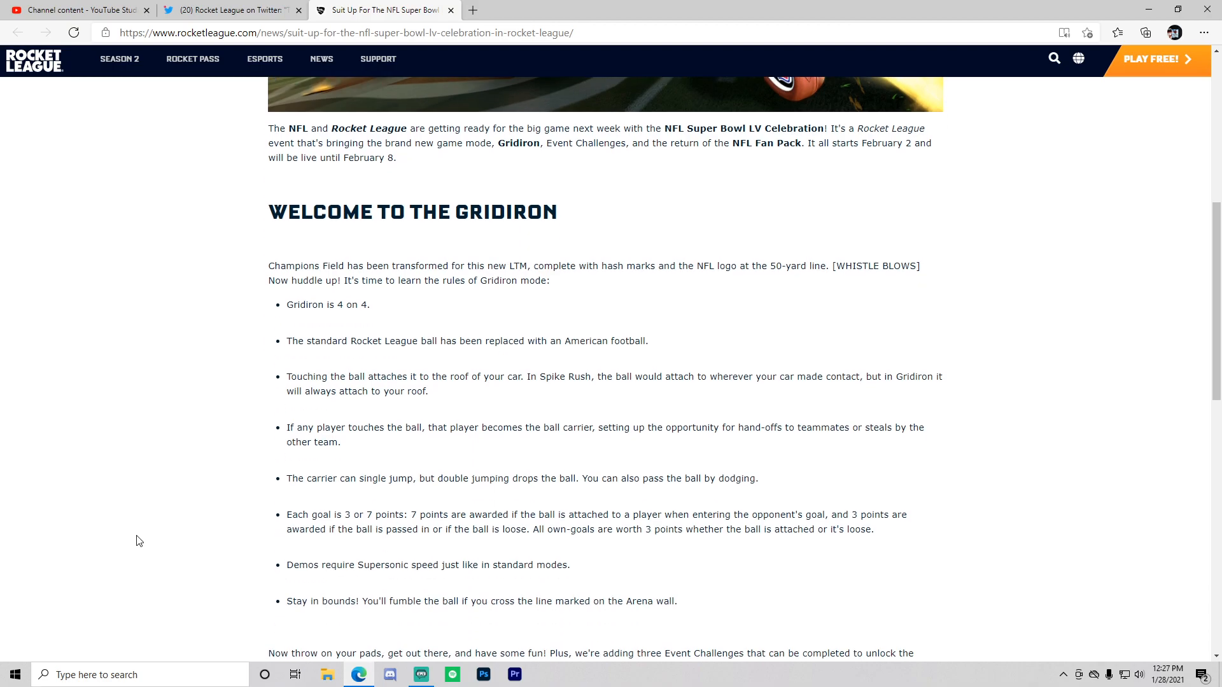
scroll(down, 3)
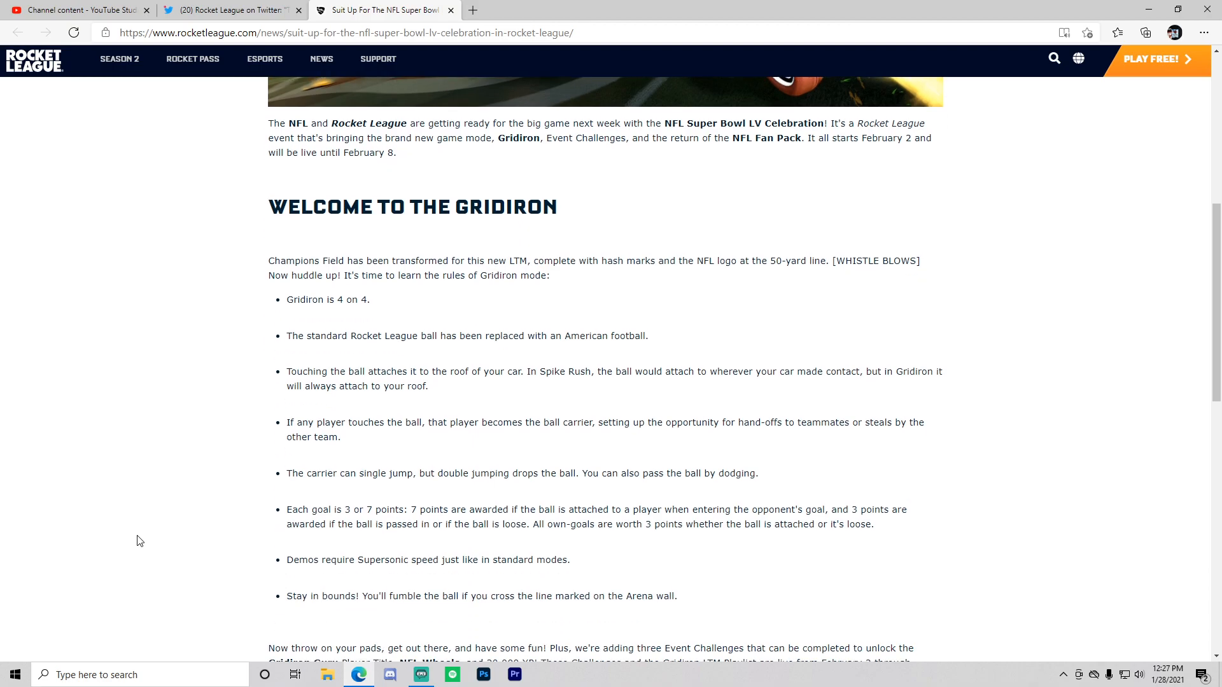
scroll(up, 3)
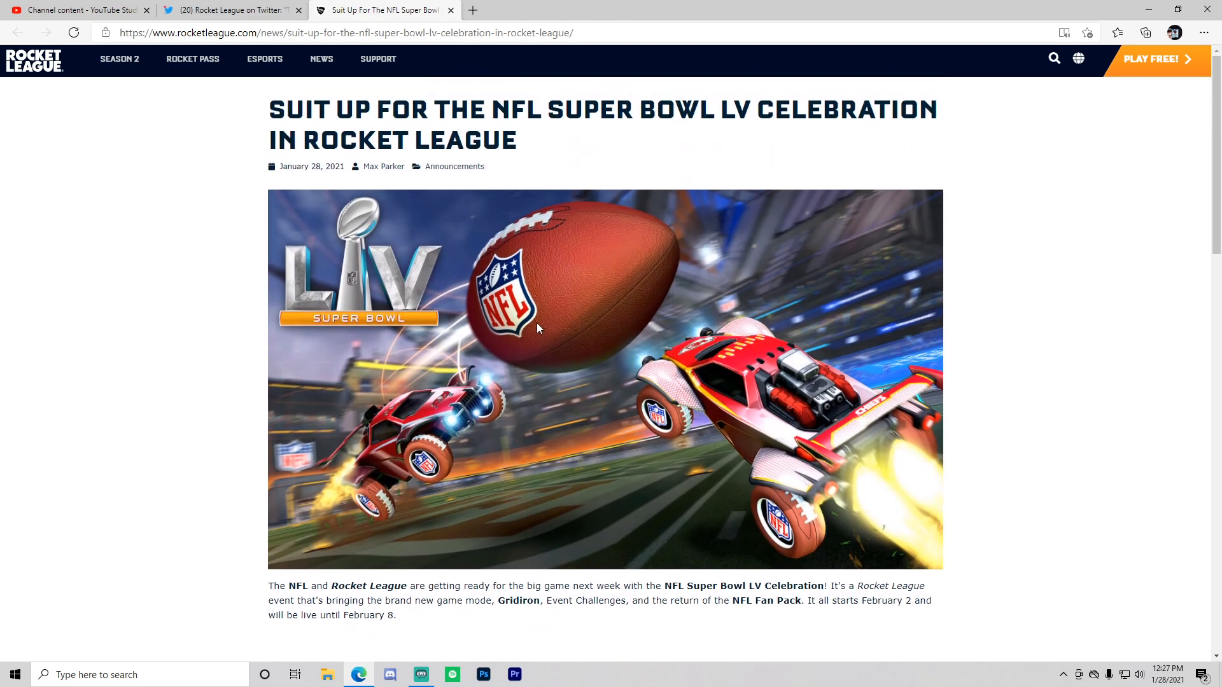
Step: Scroll down to the 'Welcome to the Gridiron' heading and its rules list
scroll(down, 3)
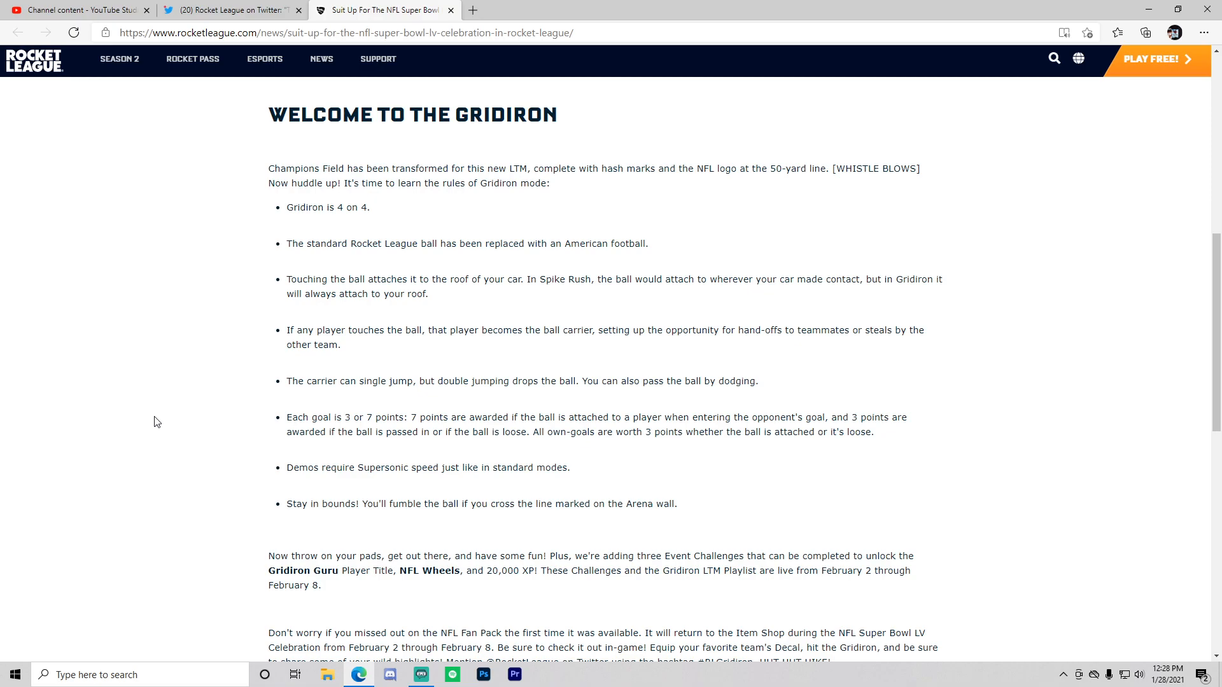
Step: Scroll down to the Related Articles section, then back up toward the article title
scroll(up, 3)
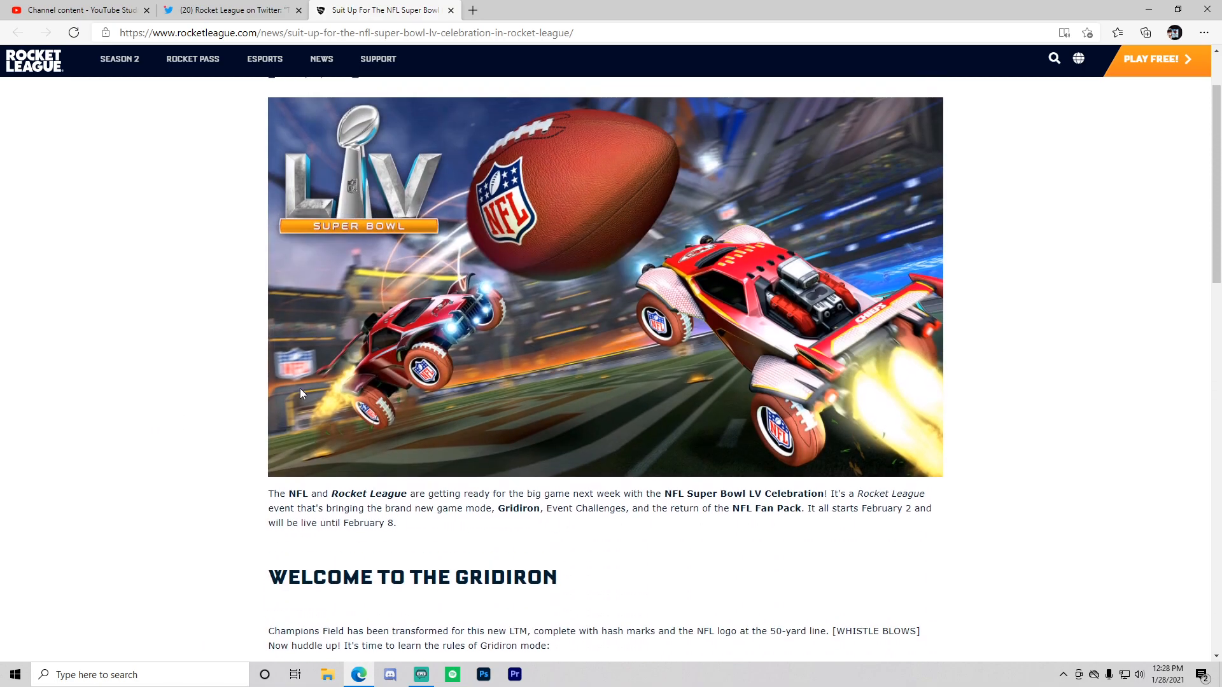
scroll(down, 3)
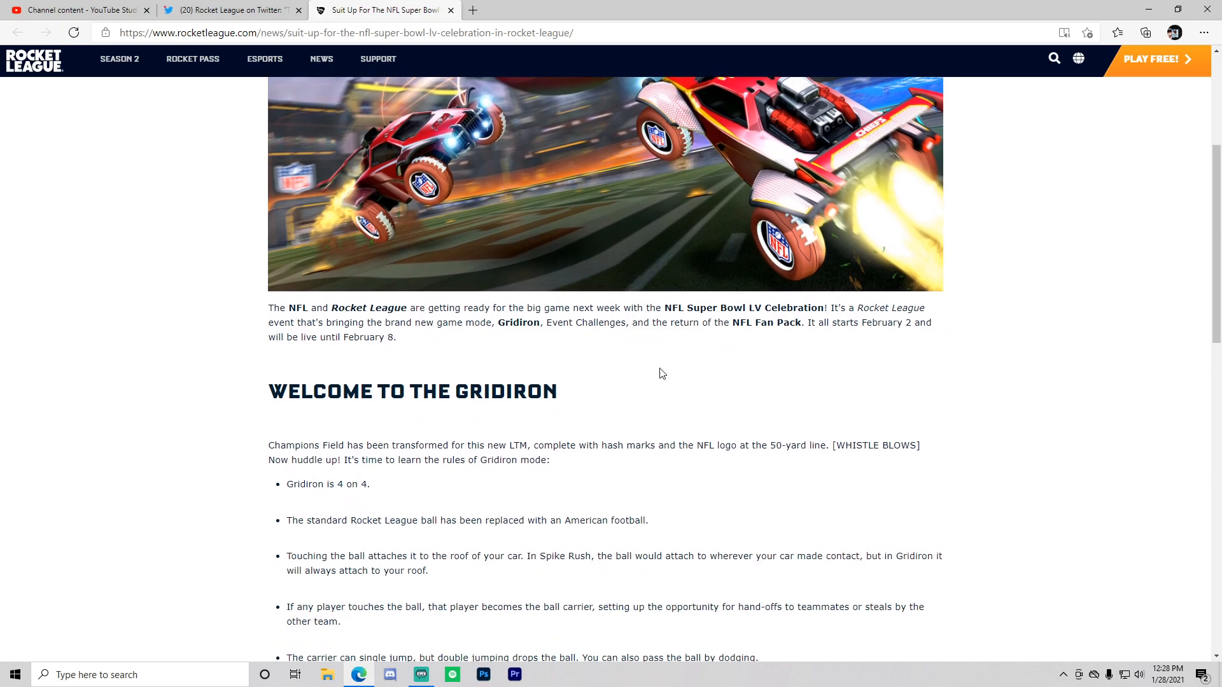
scroll(down, 3)
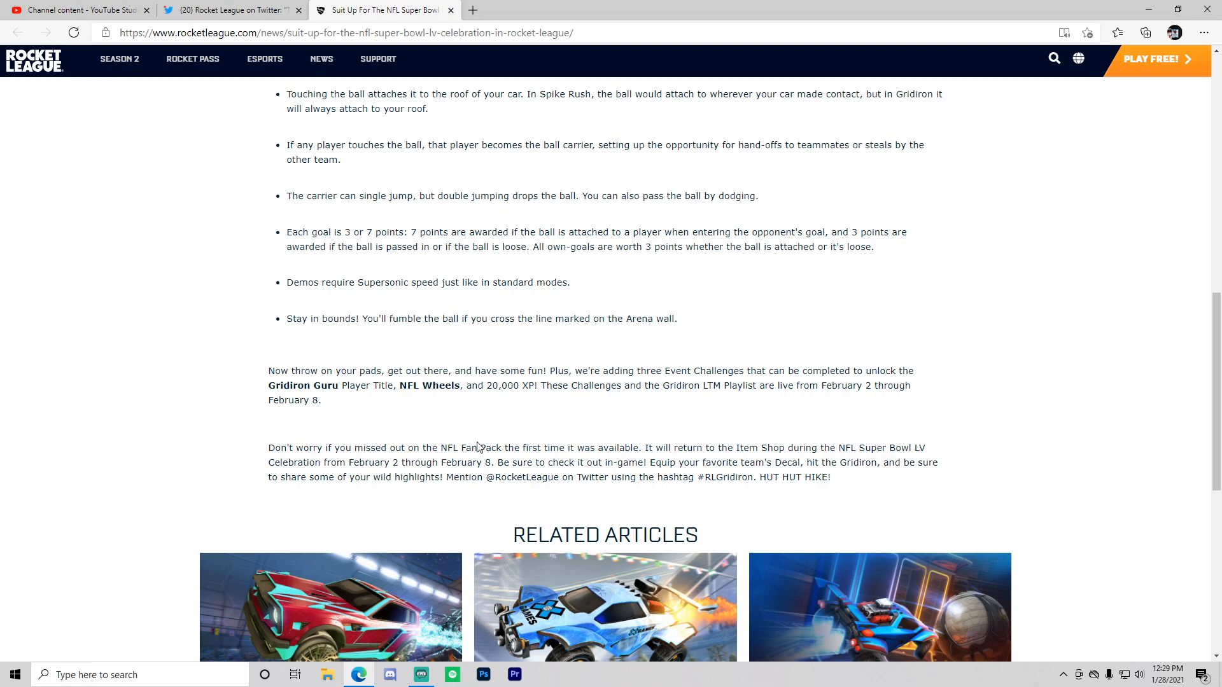
scroll(up, 3)
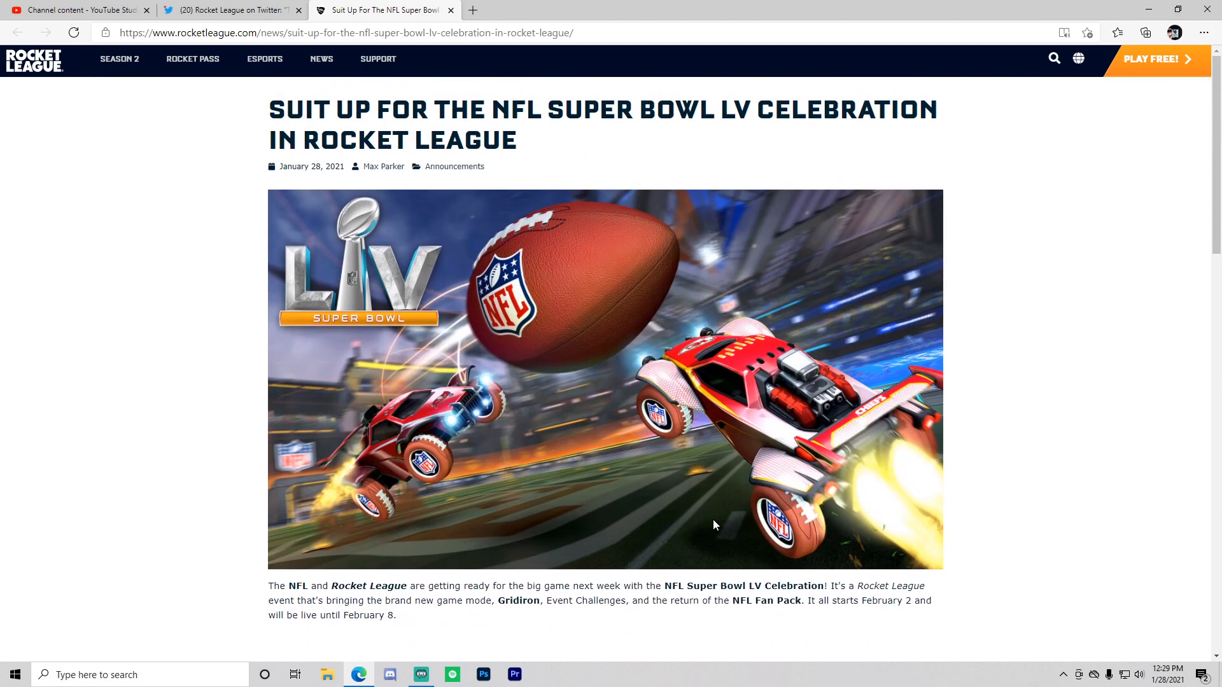
Step: Scroll past the Gridiron rules to the Event Challenges and NFL Fan Pack paragraphs
scroll(down, 3)
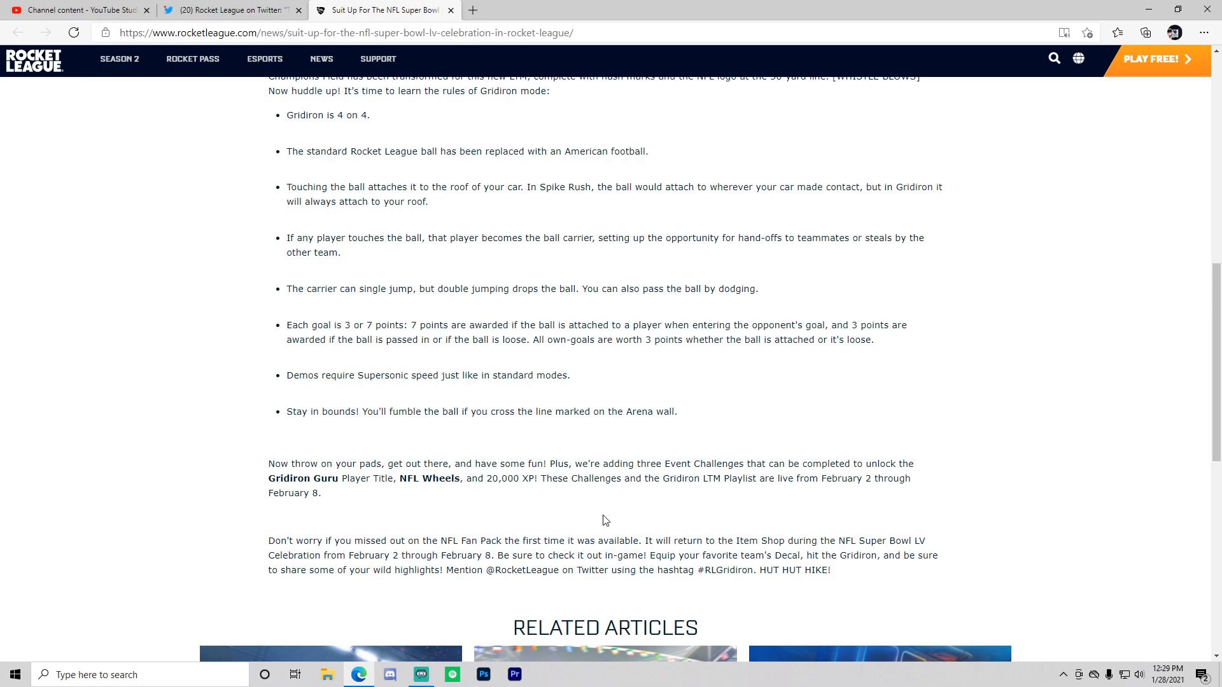
Step: Scroll down to Related Articles, then back up to the article headline
scroll(down, 3)
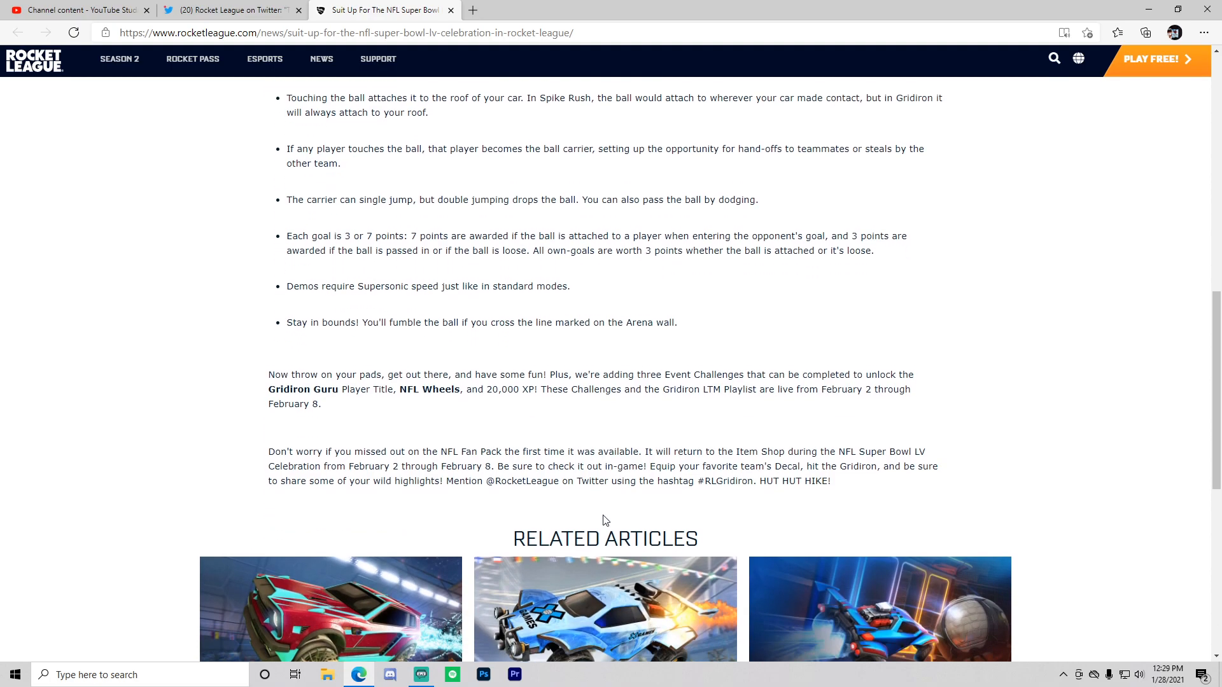
scroll(down, 3)
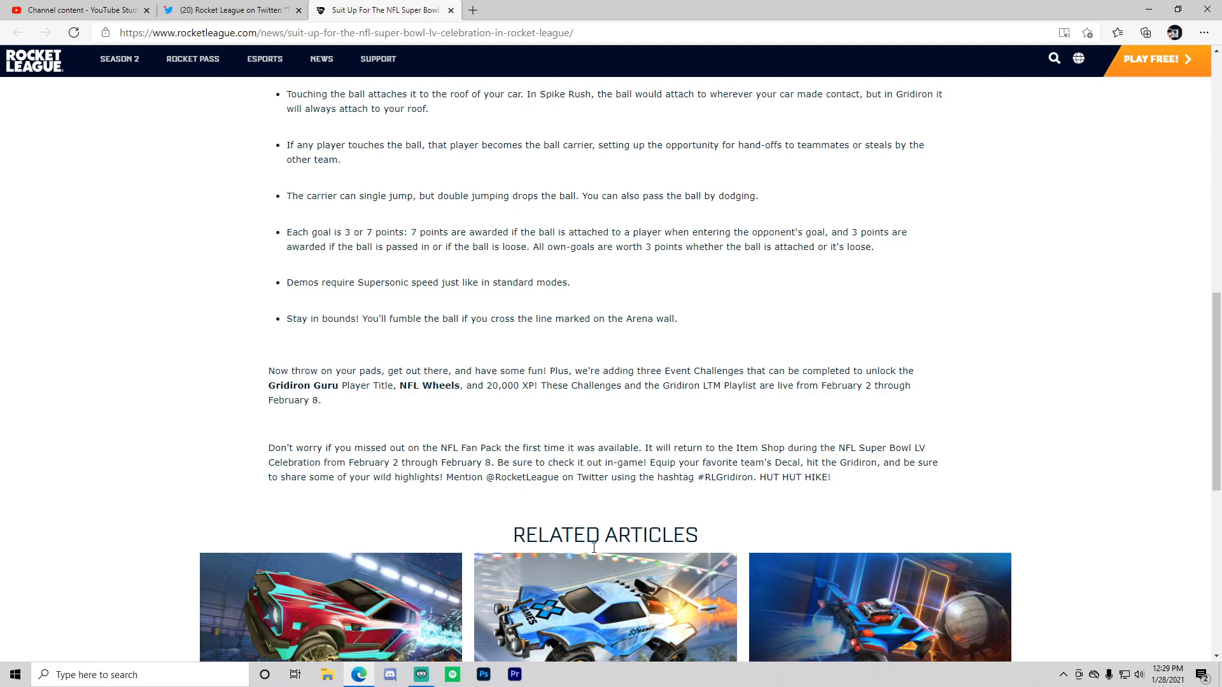
scroll(up, 3)
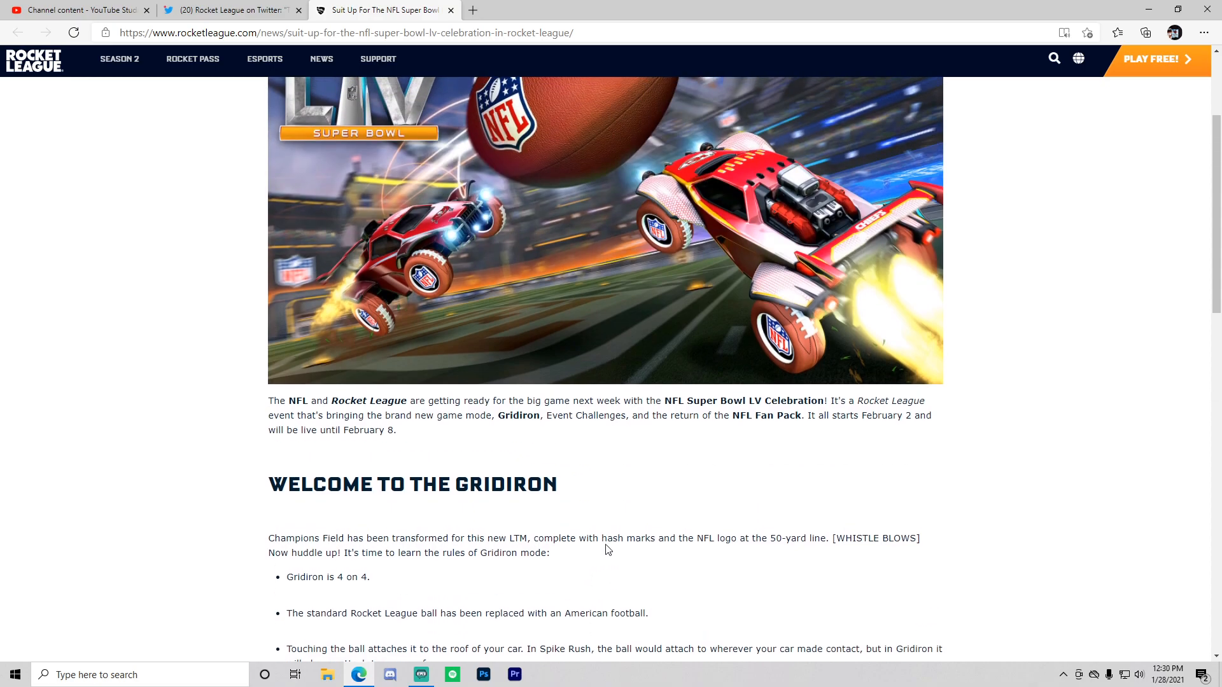
scroll(up, 3)
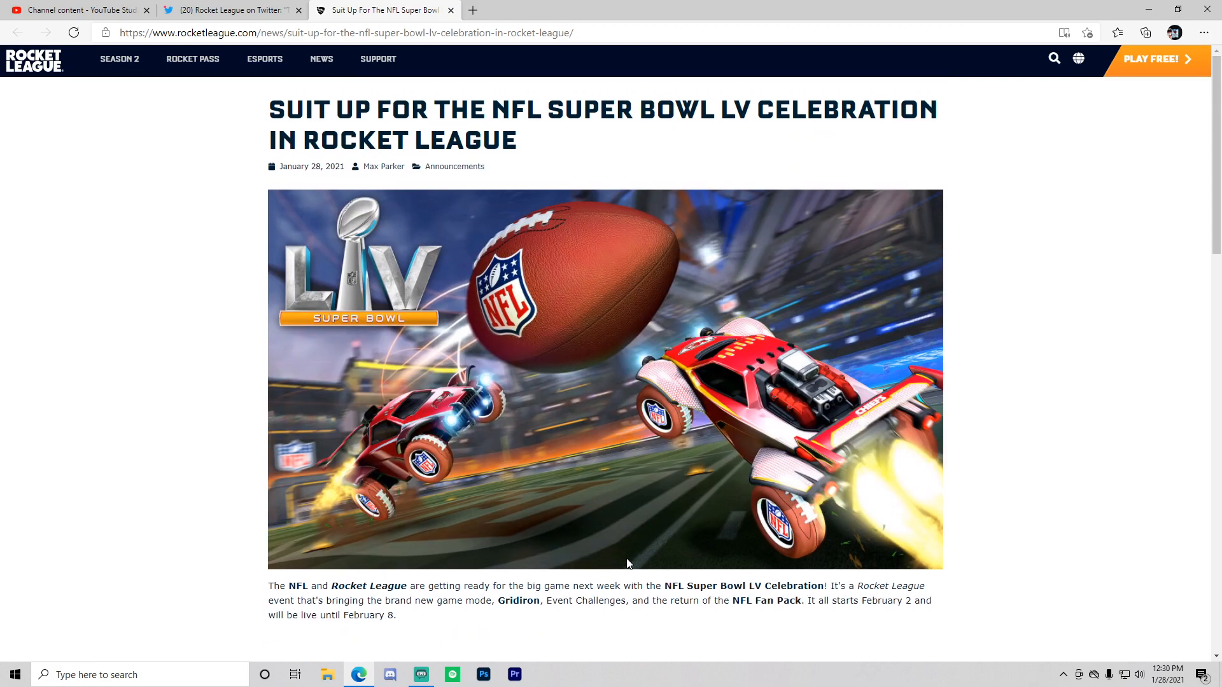
mouse_move(670, 613)
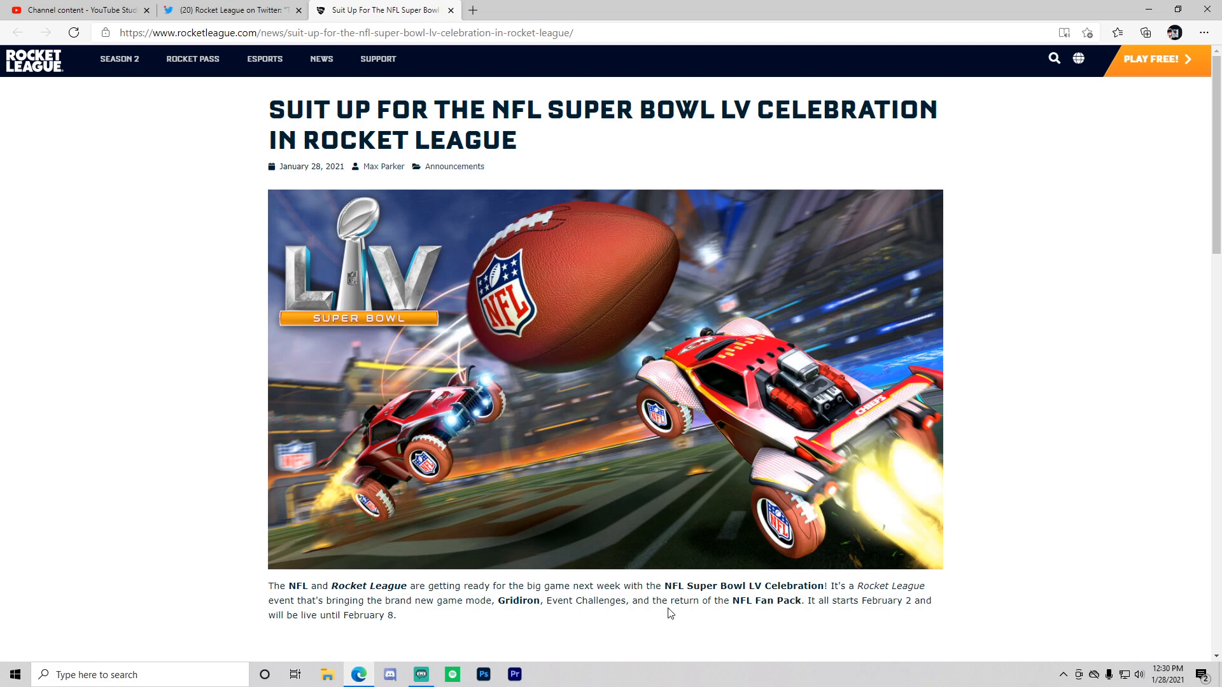
Step: Scroll back down to the 'Welcome to the Gridiron' rules list
scroll(down, 3)
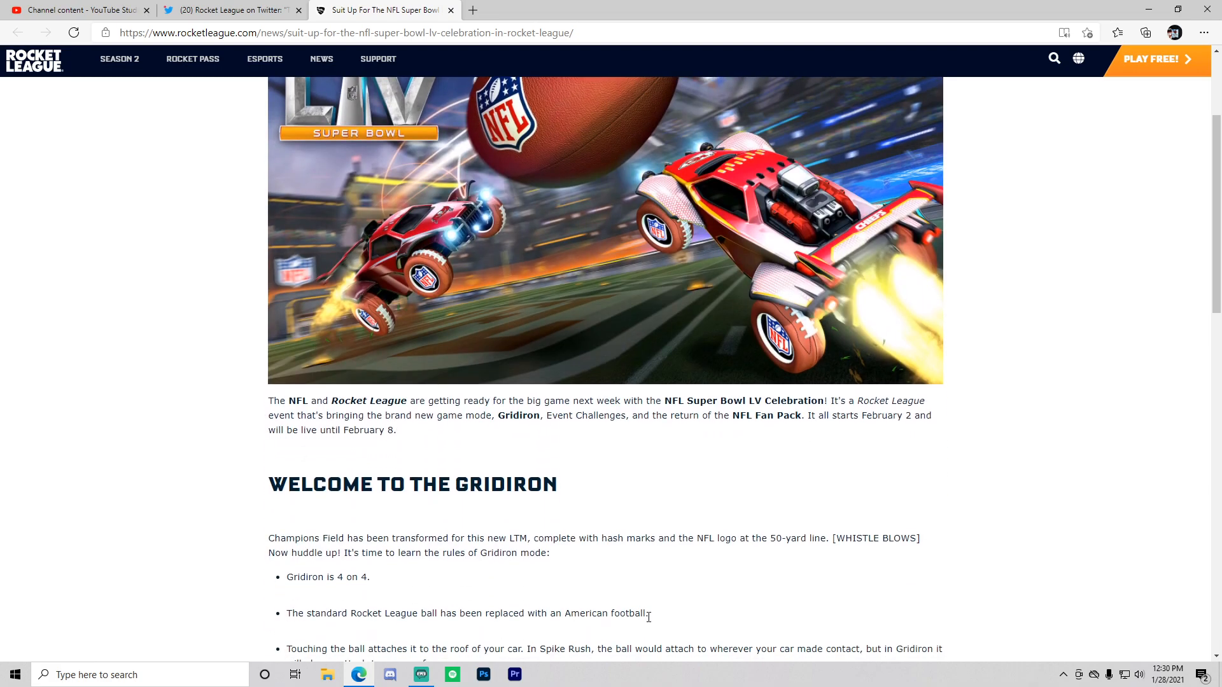
scroll(down, 3)
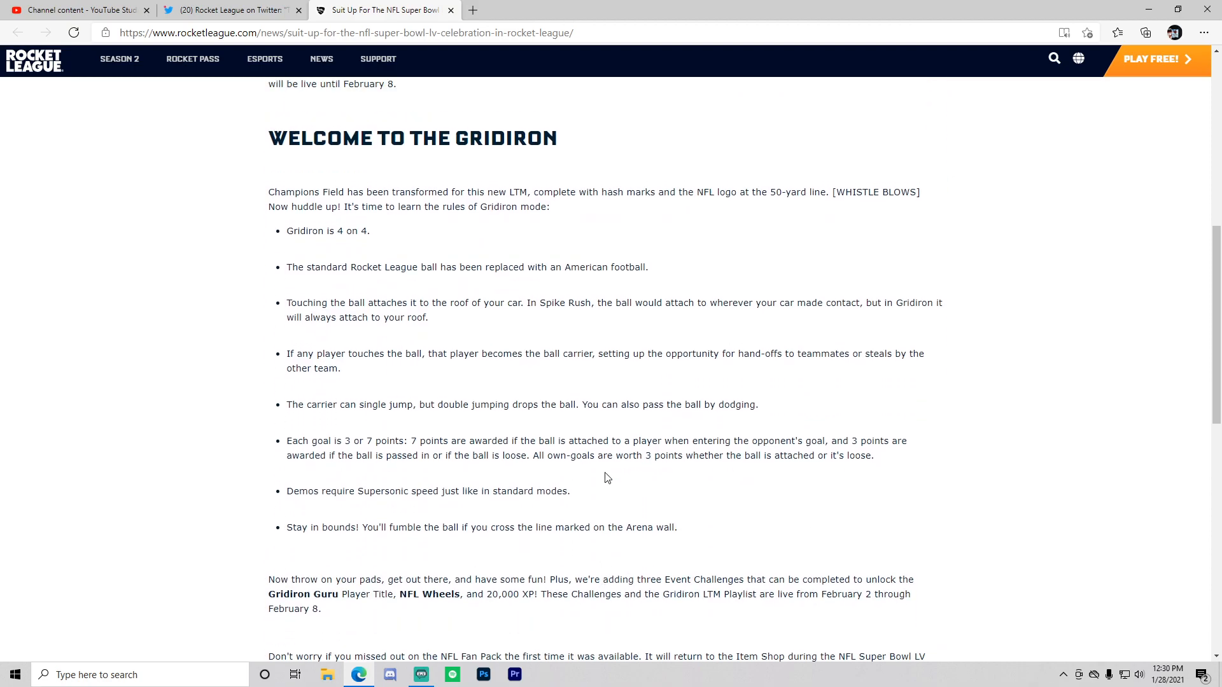
scroll(down, 3)
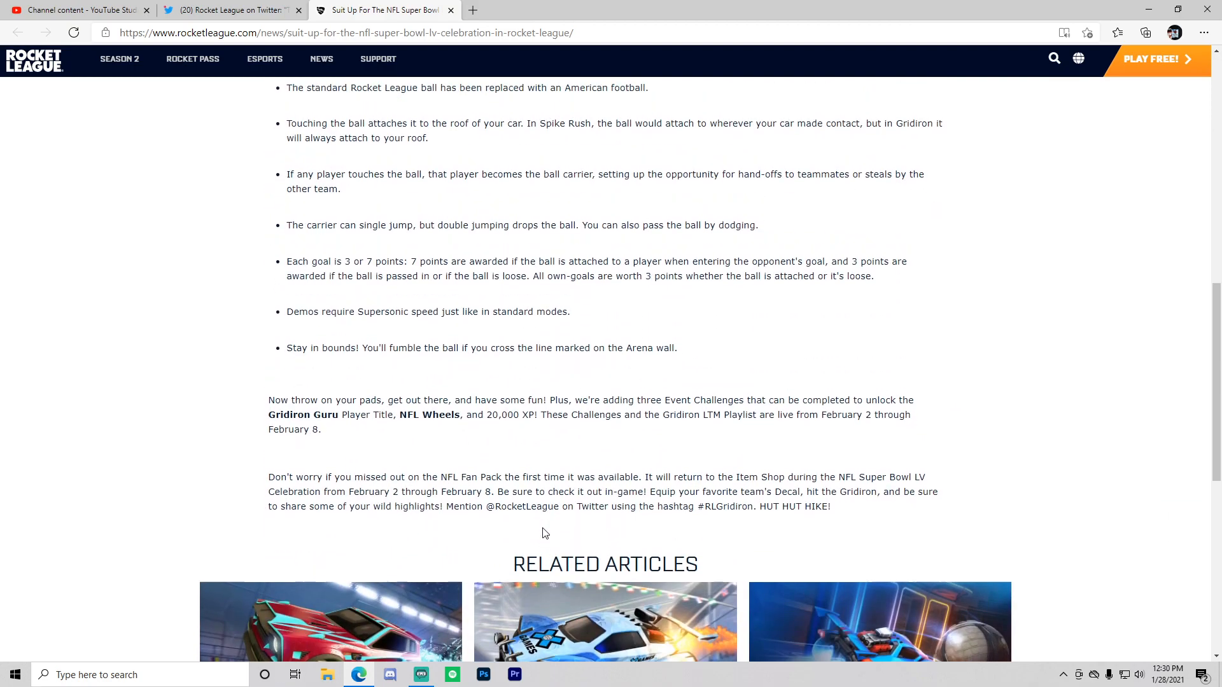
scroll(up, 3)
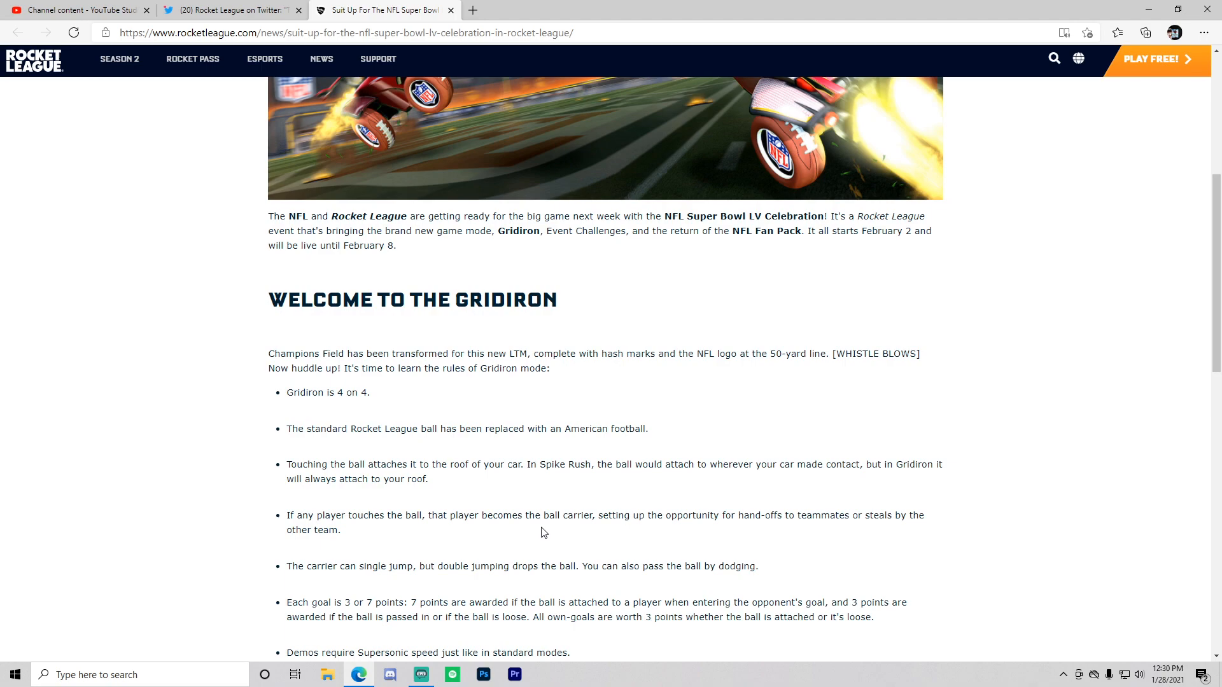